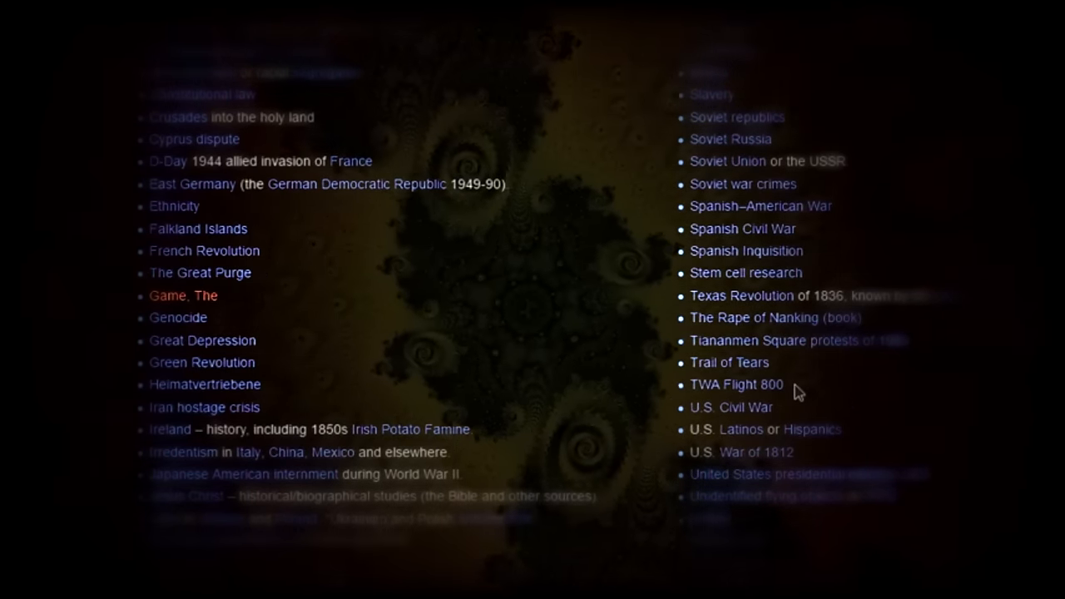
# Highlight the Native Americans entry under History and scroll down to where Religion begins.
pyautogui.scroll(-3)
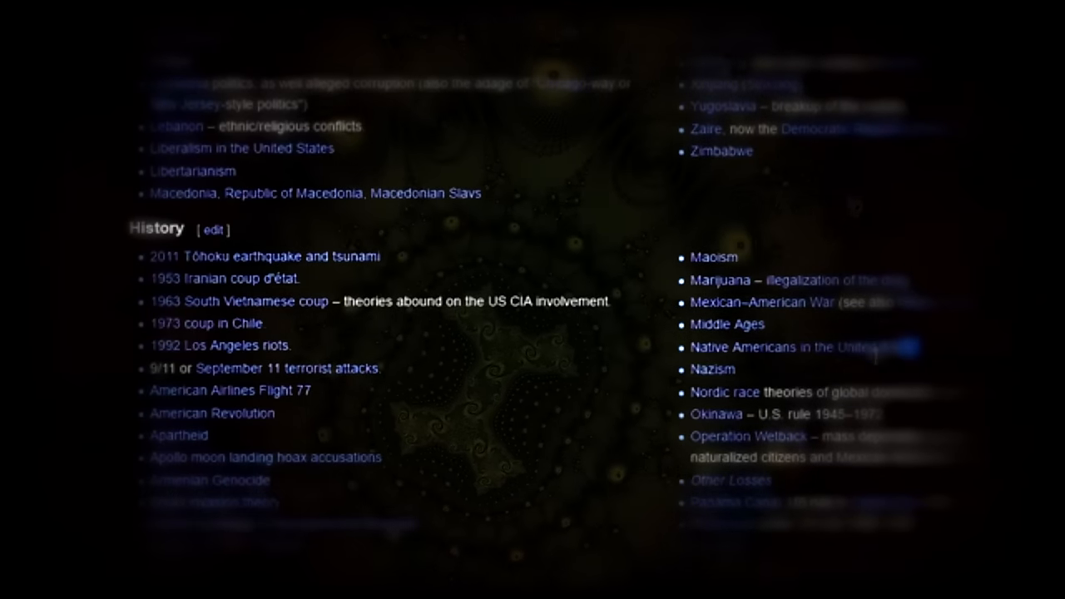
pyautogui.doubleClick(802, 348)
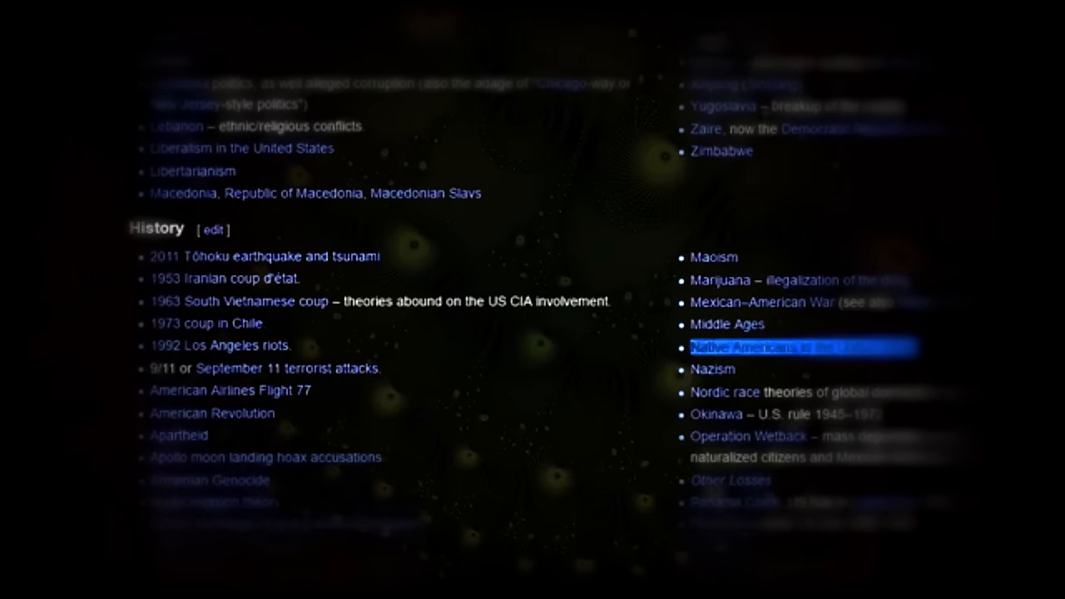
pyautogui.scroll(-3)
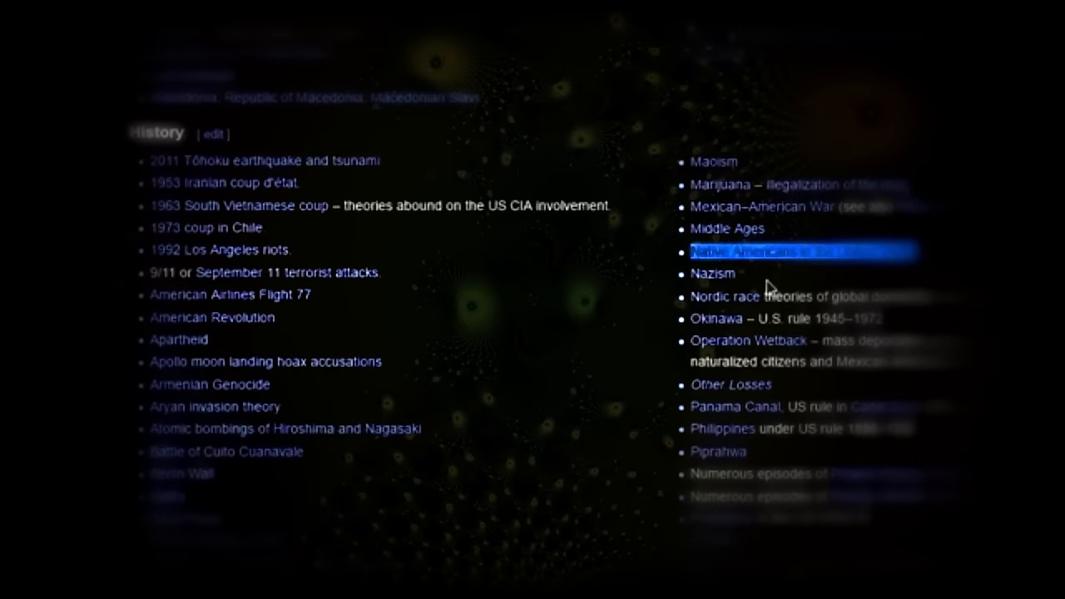
pyautogui.moveTo(763, 273)
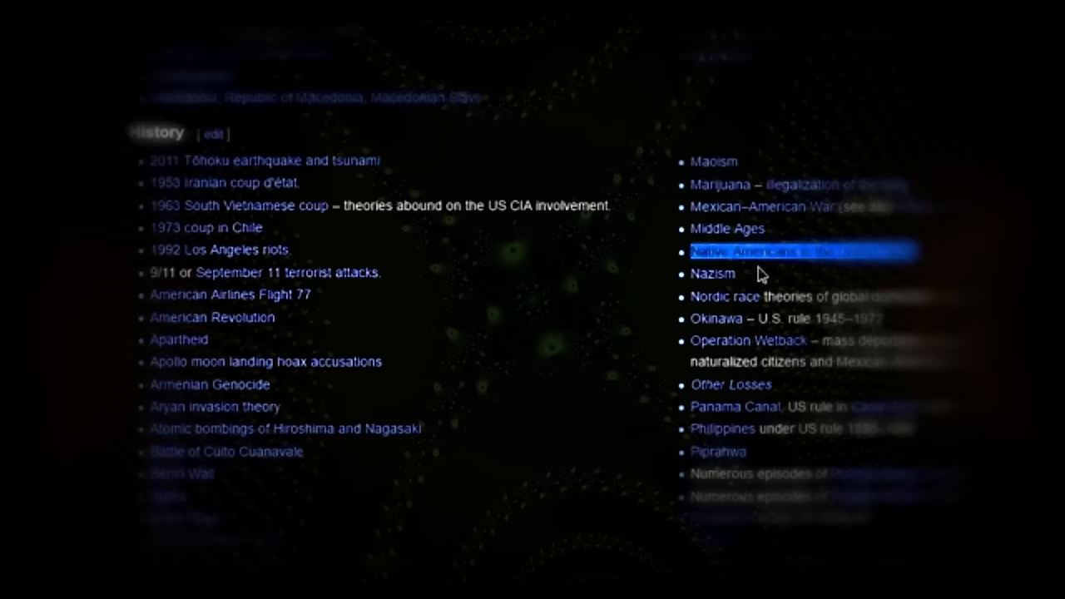
pyautogui.scroll(-3)
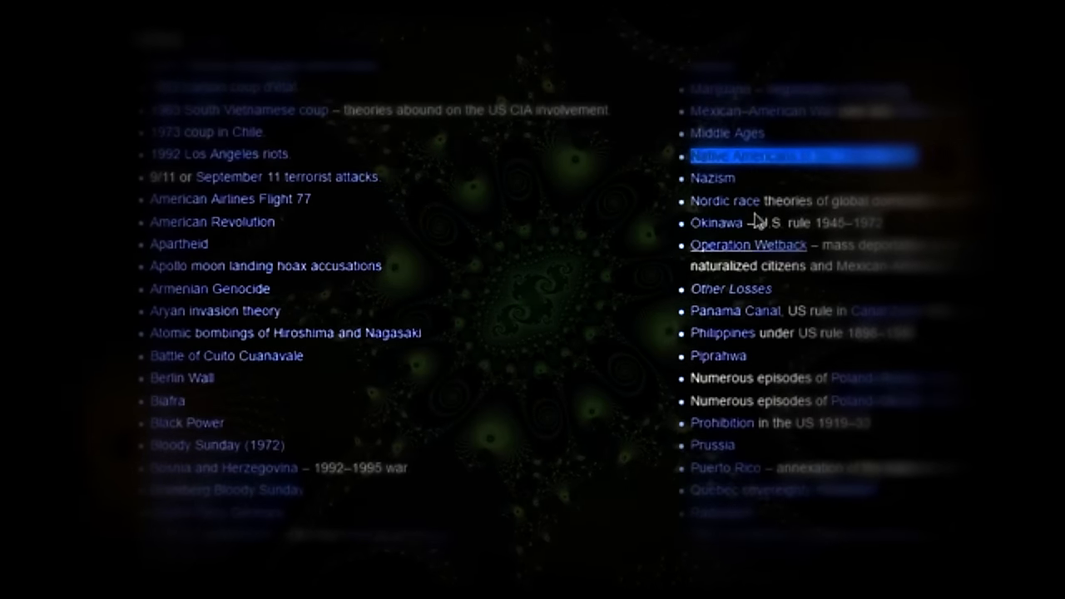
pyautogui.moveTo(775, 182)
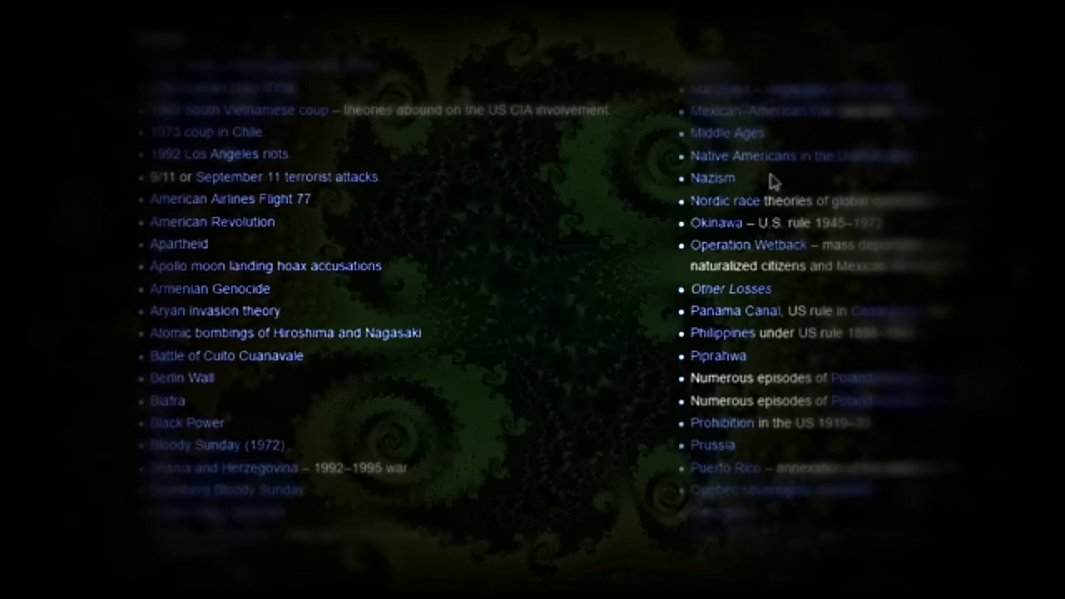
pyautogui.scroll(-3)
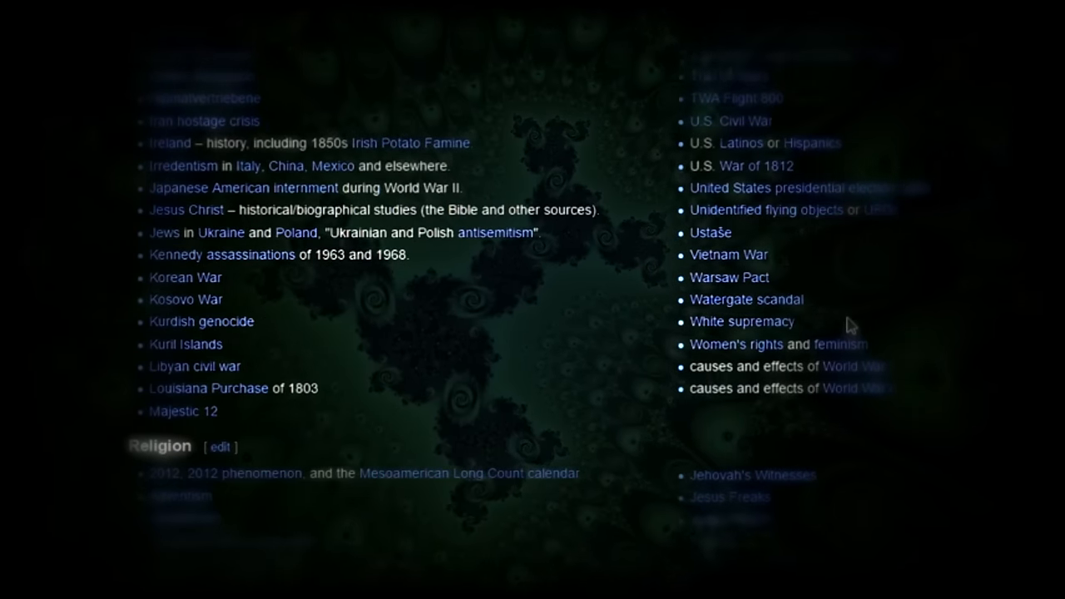
pyautogui.doubleClick(742, 321)
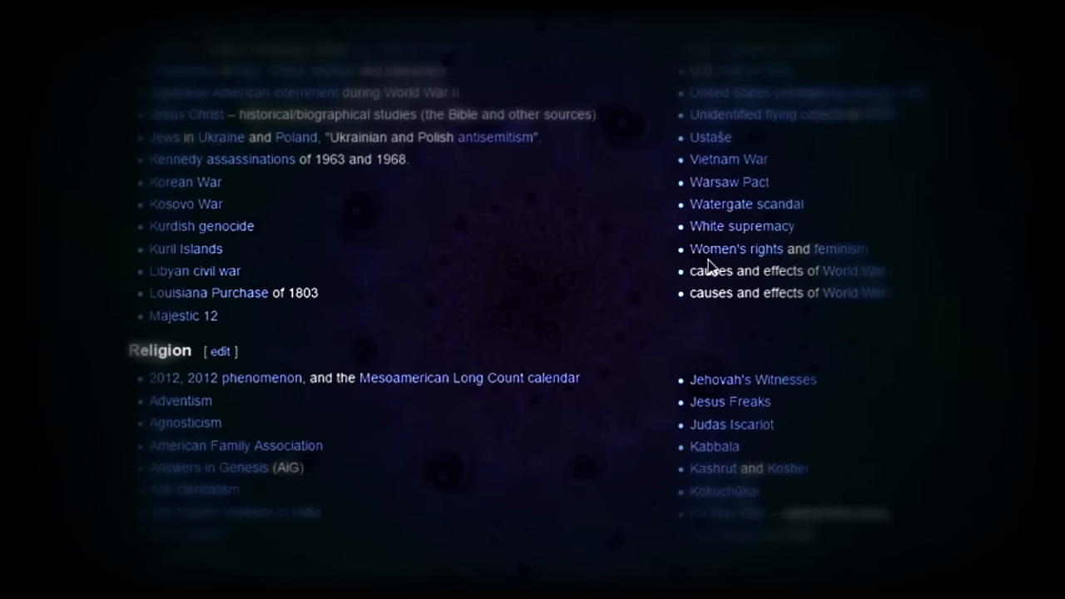
pyautogui.moveTo(768, 265)
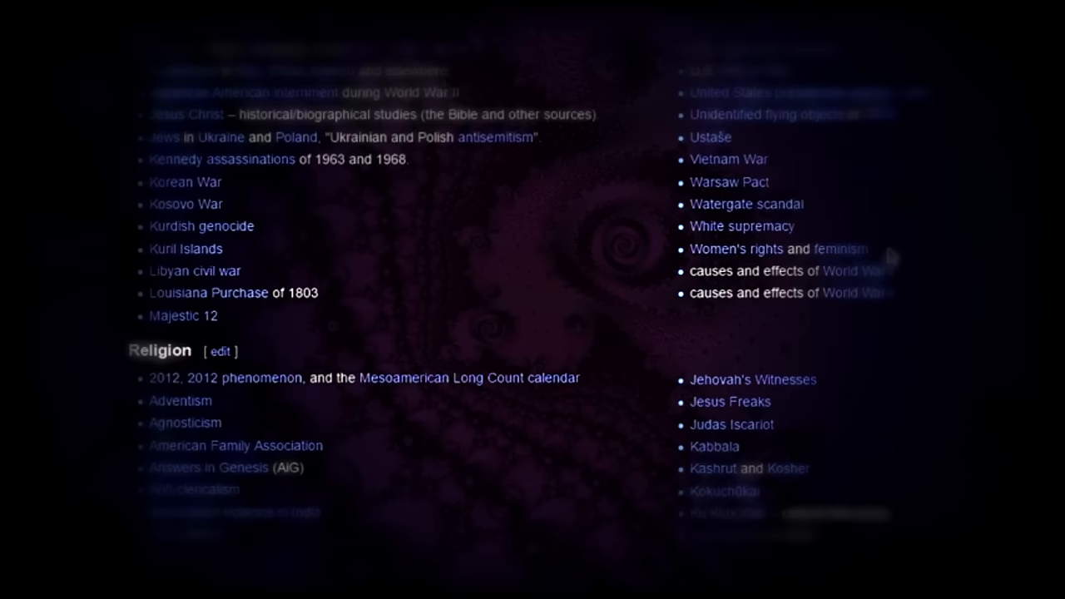
pyautogui.scroll(3)
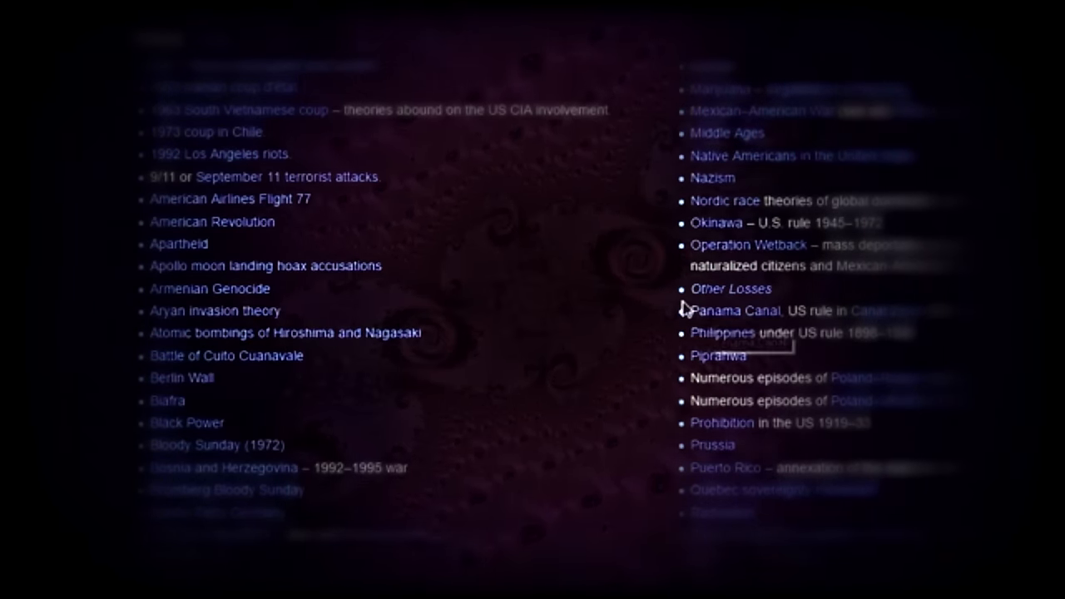
pyautogui.scroll(-3)
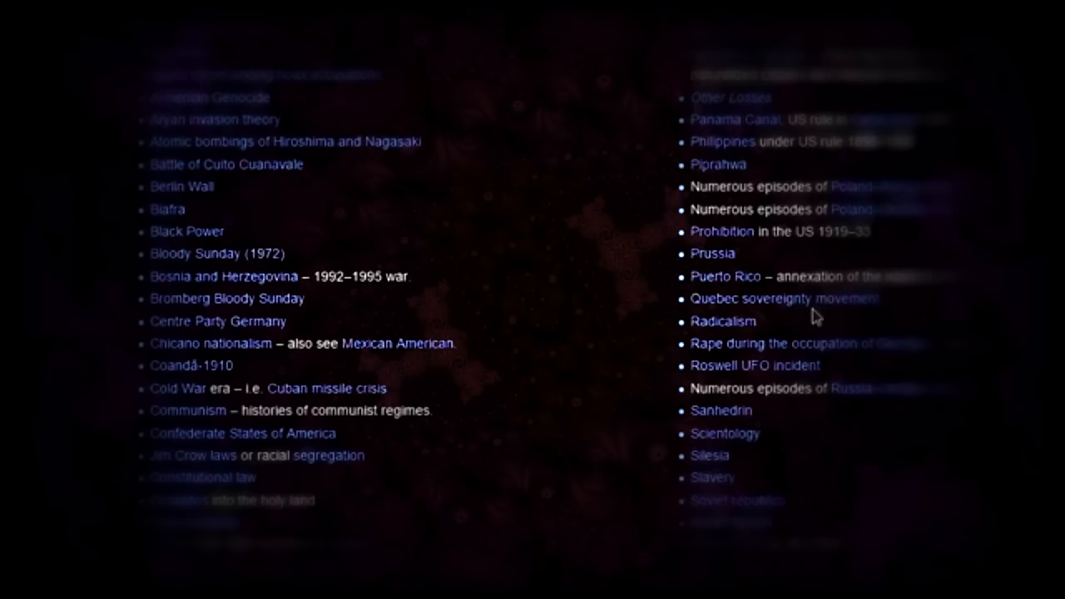
pyautogui.scroll(-3)
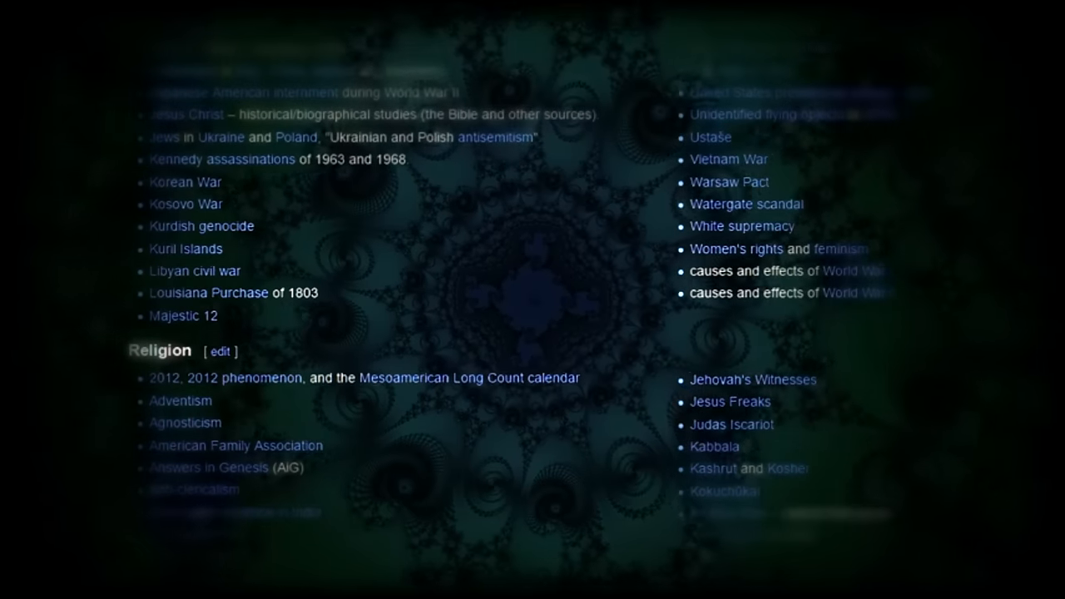
# Highlight the Atheism entry under Religion and scroll down toward Born Again and Druids.
pyautogui.scroll(-3)
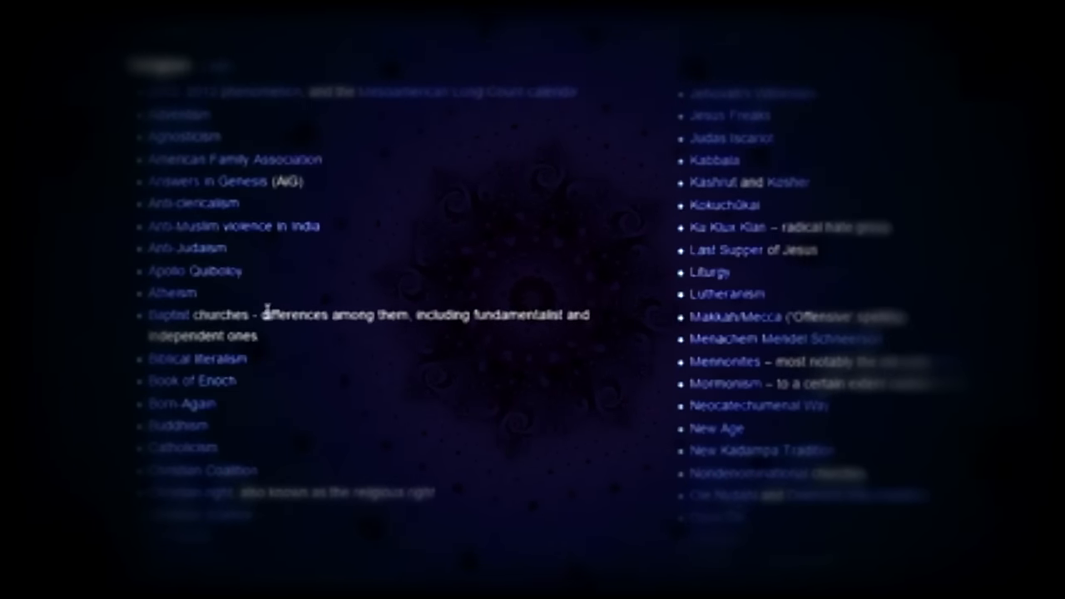
pyautogui.doubleClick(172, 293)
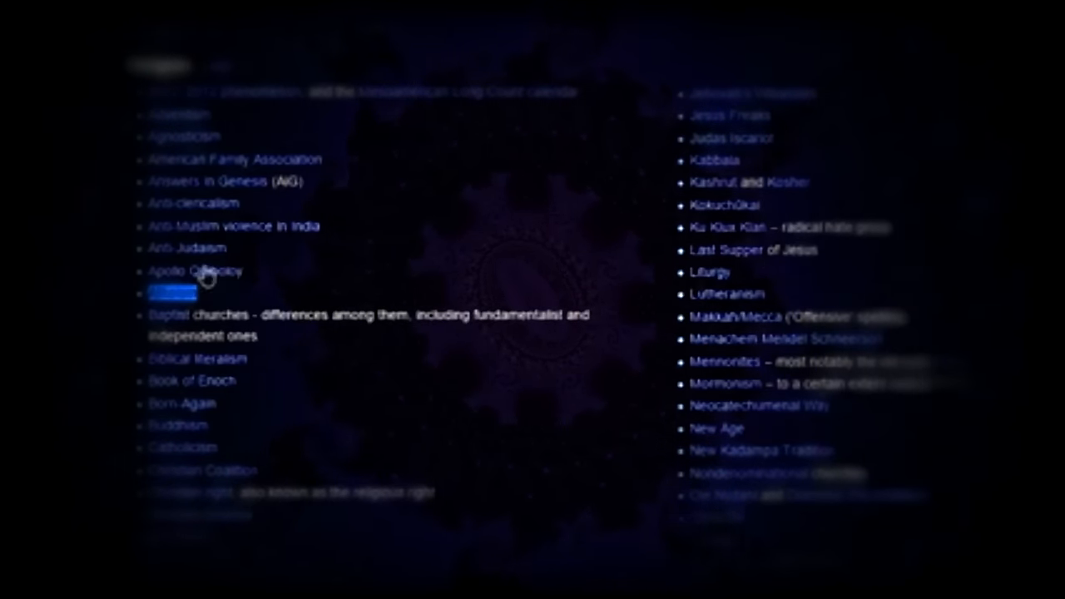
pyautogui.scroll(-3)
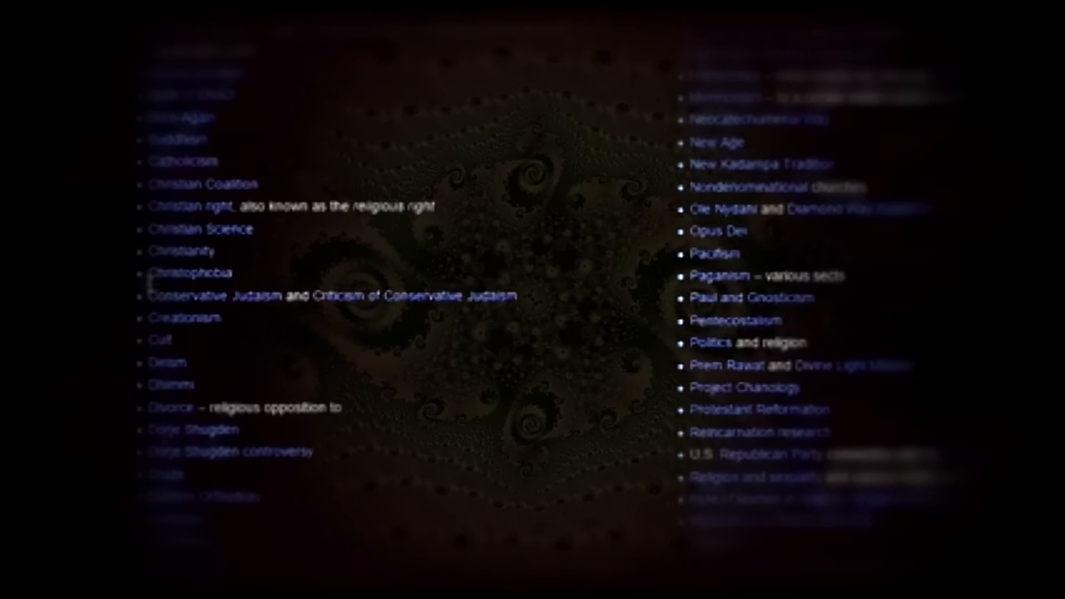
# Highlight the Christophobia entry, then scroll and highlight an entry near Dorje Shugden controversy.
pyautogui.doubleClick(190, 273)
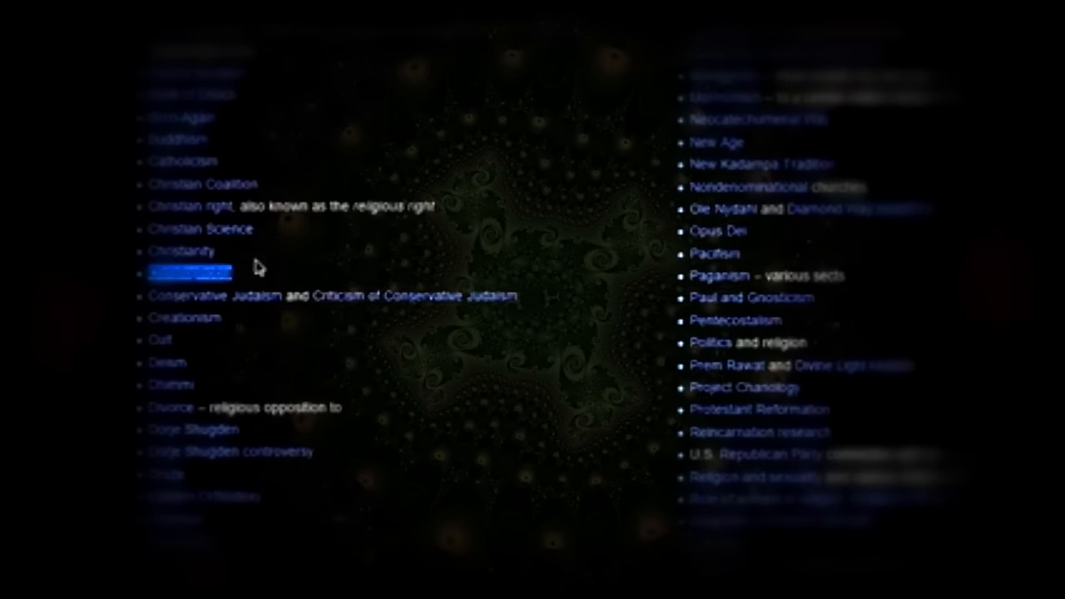
pyautogui.scroll(-3)
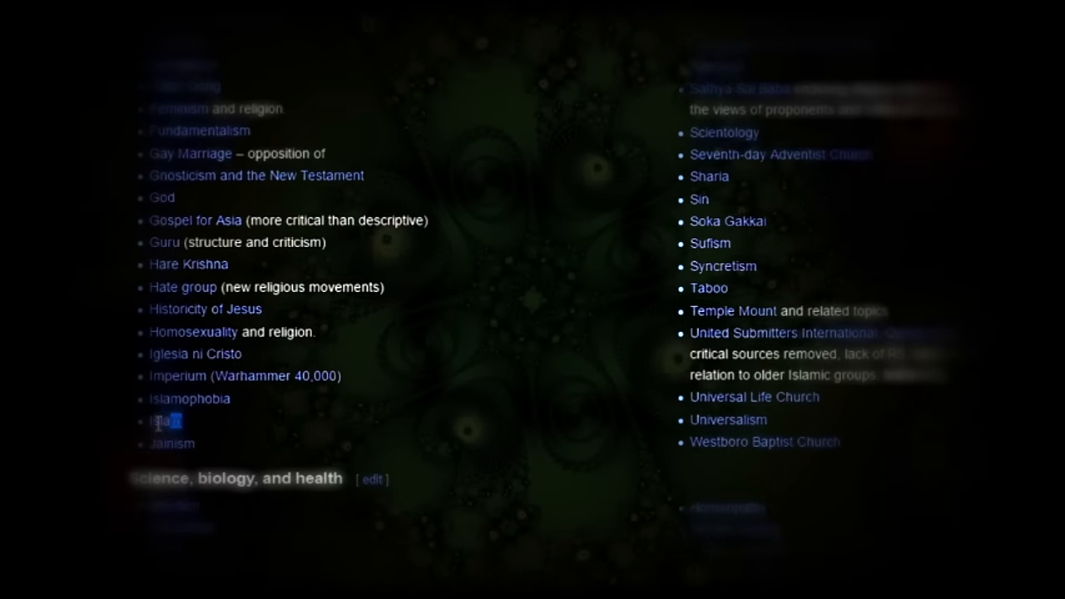
pyautogui.scroll(3)
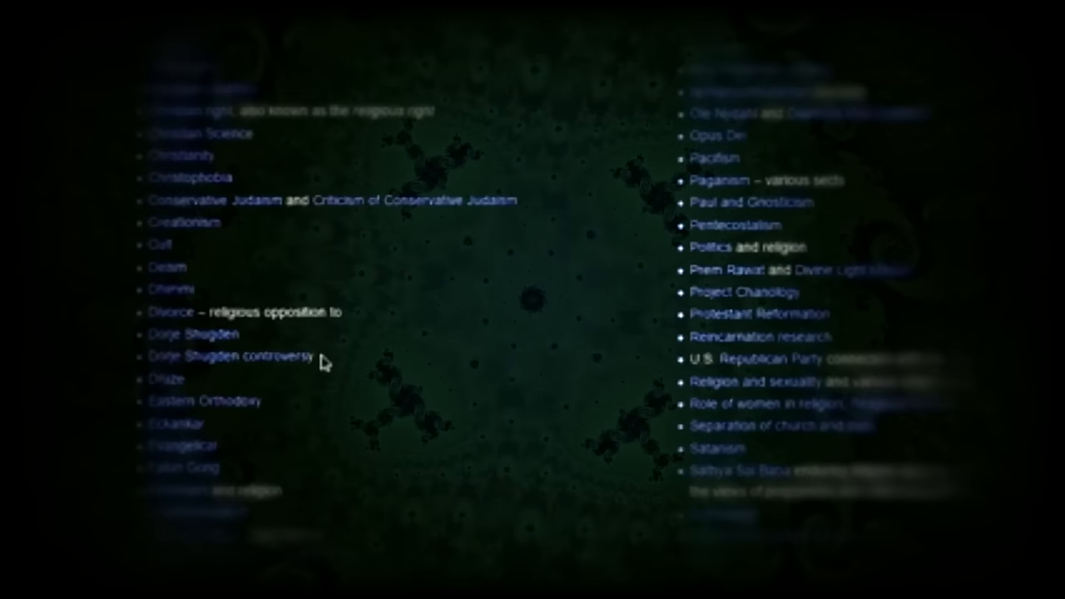
pyautogui.doubleClick(163, 313)
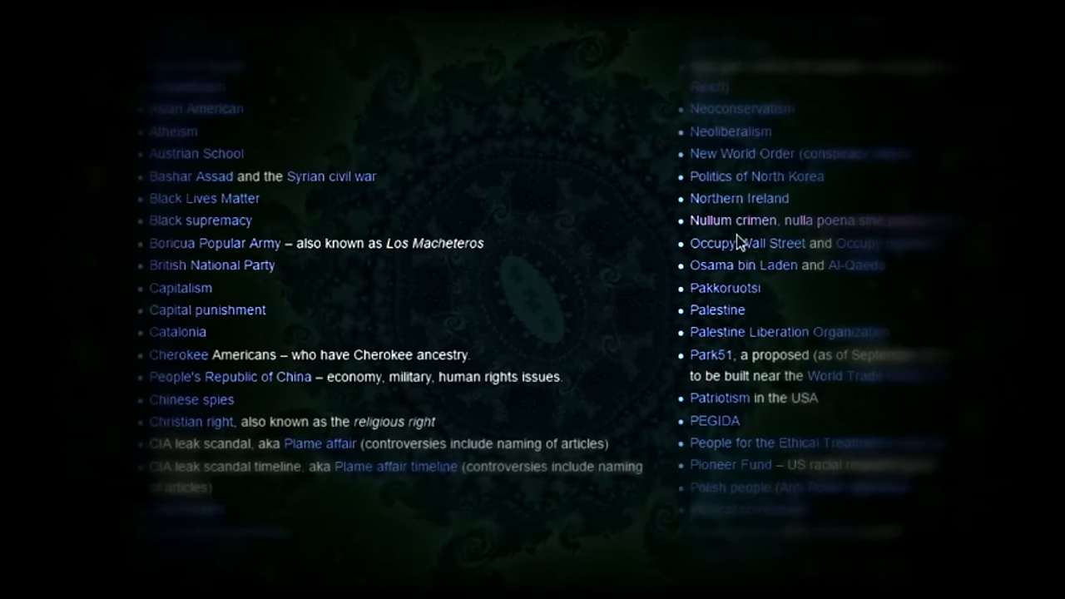
pyautogui.moveTo(746, 243)
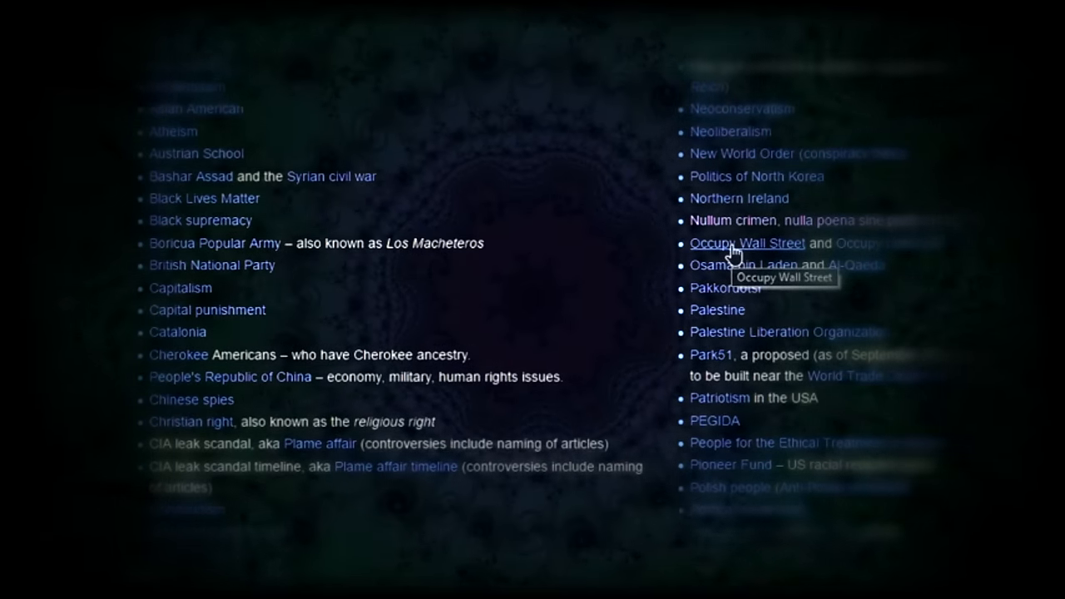
pyautogui.moveTo(646, 260)
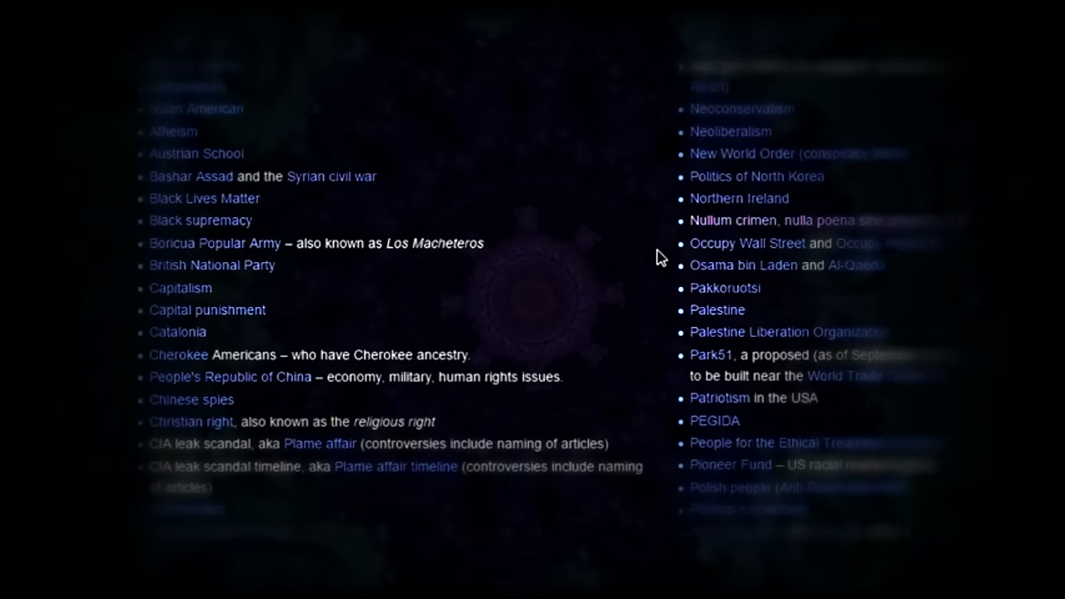
# Scroll up to the Politics and economics heading, then back down into its entries.
pyautogui.scroll(3)
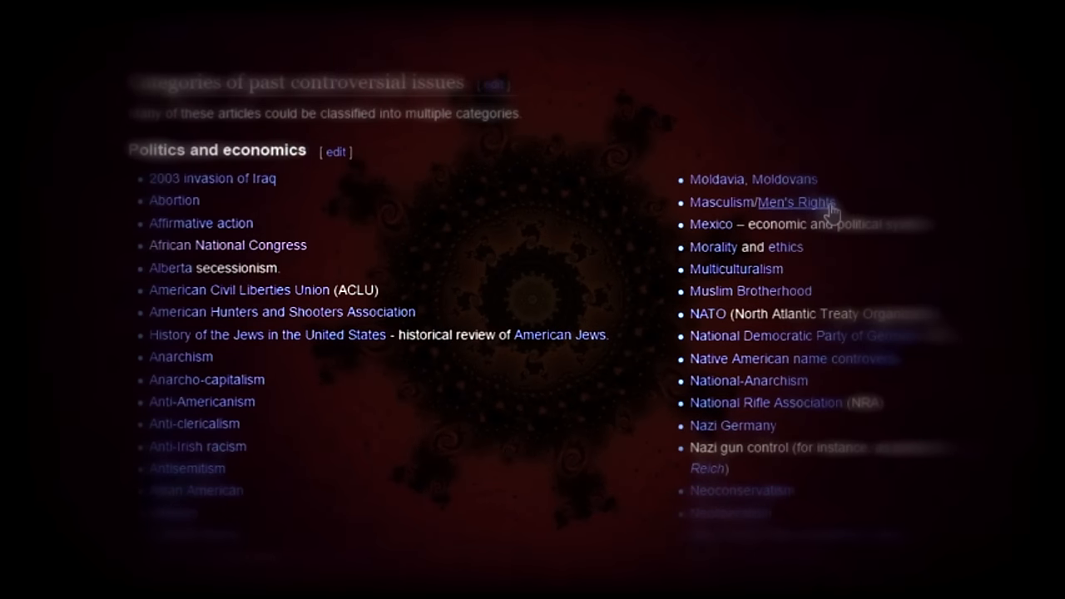
pyautogui.moveTo(832, 214)
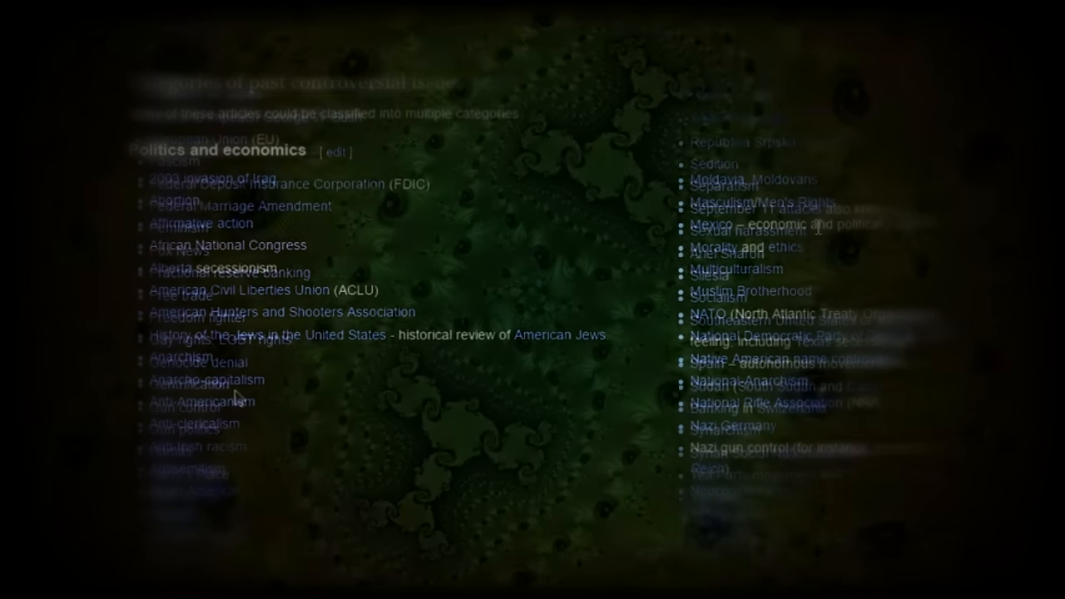
pyautogui.scroll(-3)
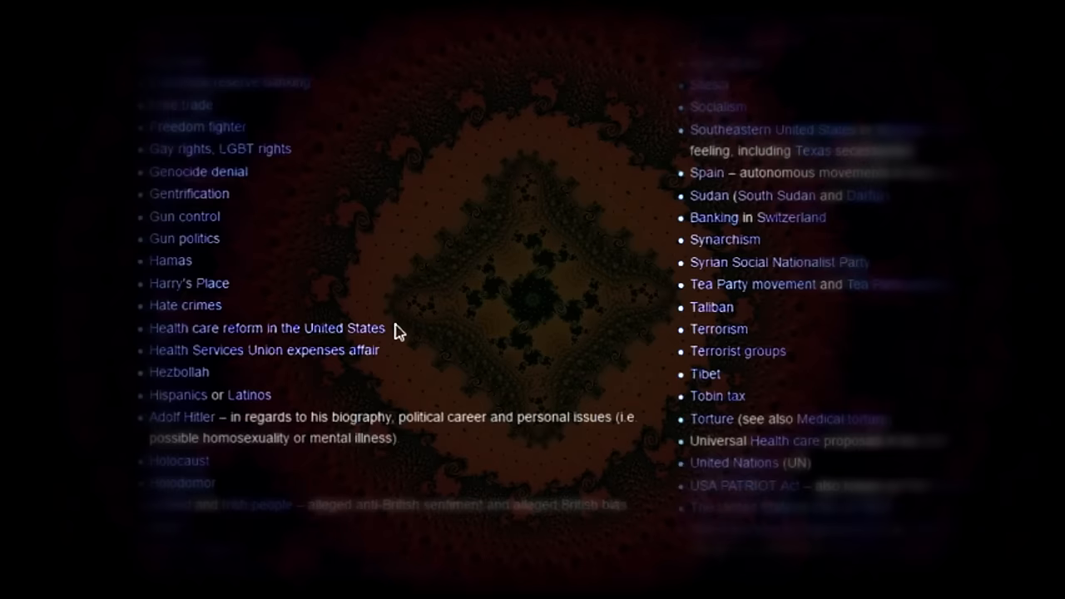
# Scroll to the end of Politics and economics, highlight Korean War, and continue into History.
pyautogui.scroll(-3)
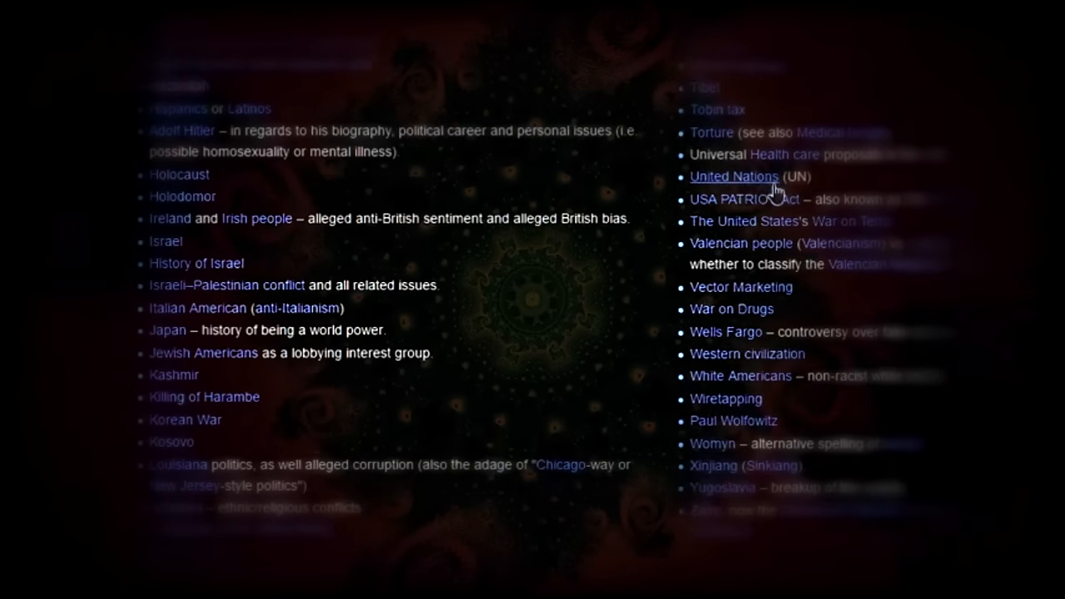
pyautogui.moveTo(819, 179)
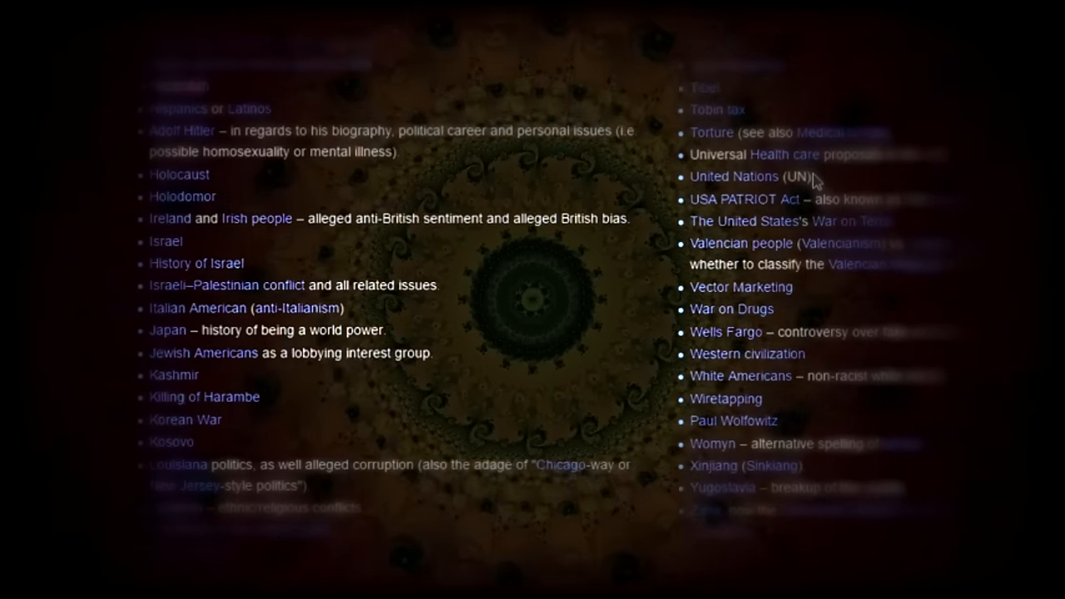
pyautogui.scroll(-3)
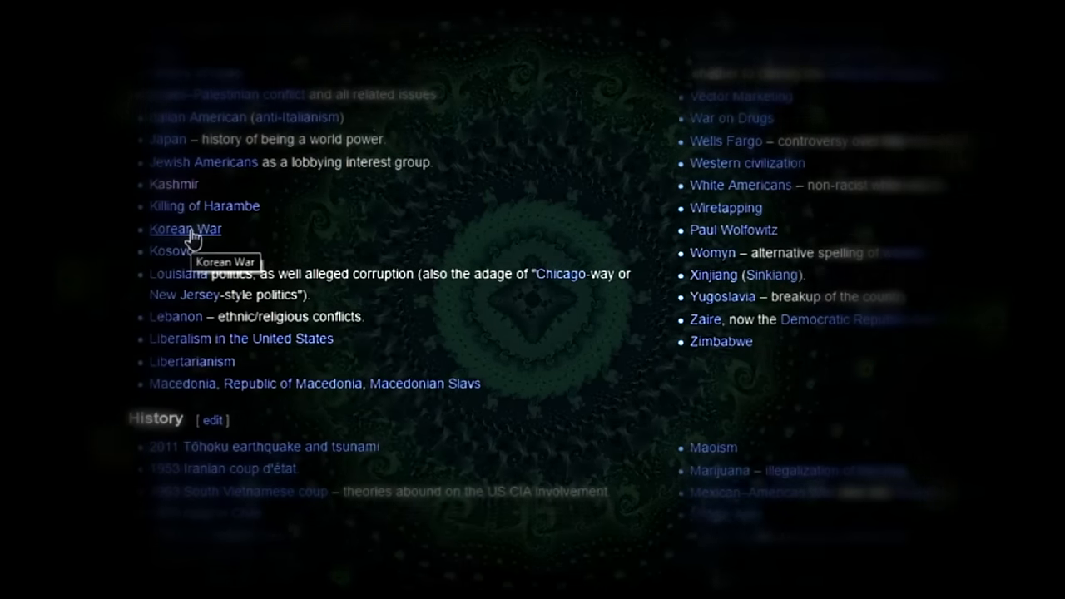
pyautogui.doubleClick(184, 230)
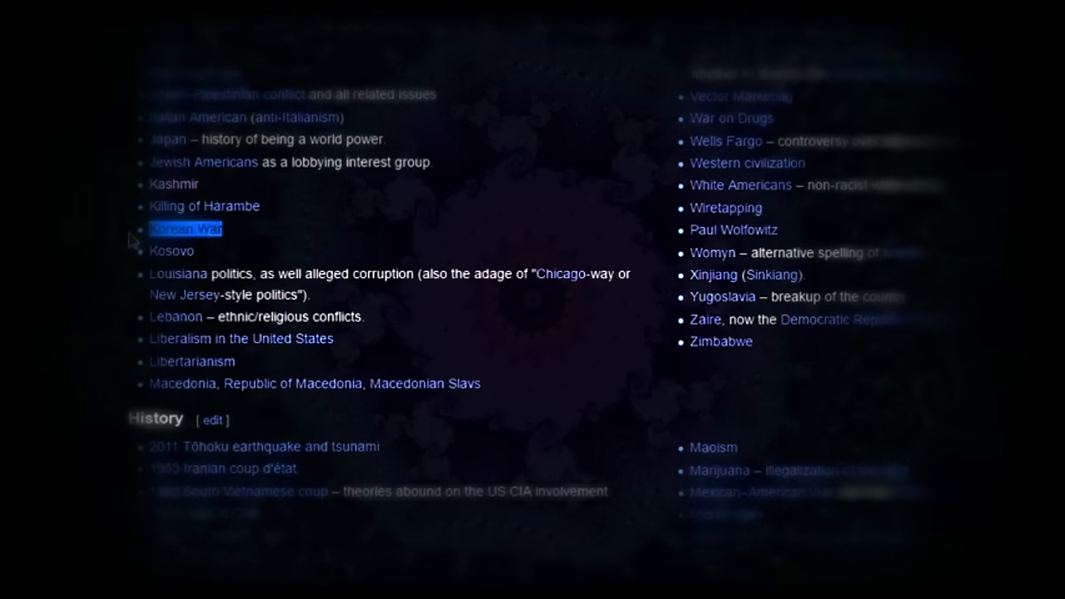
pyautogui.scroll(-3)
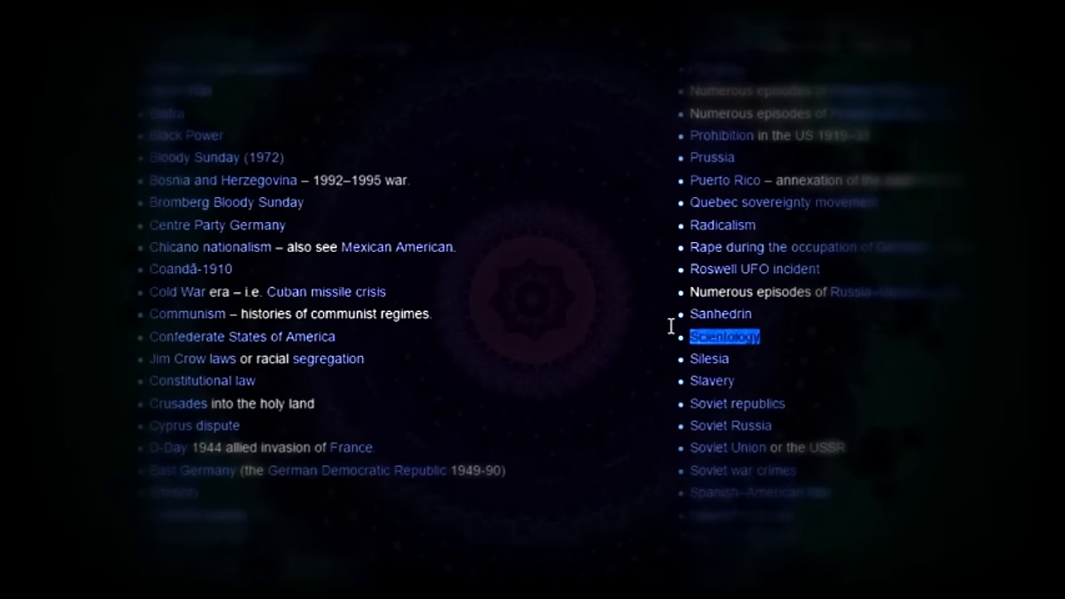
# Scroll past the History entries to the Environment heading starting with 2005 Hurricane Katrina.
pyautogui.scroll(-3)
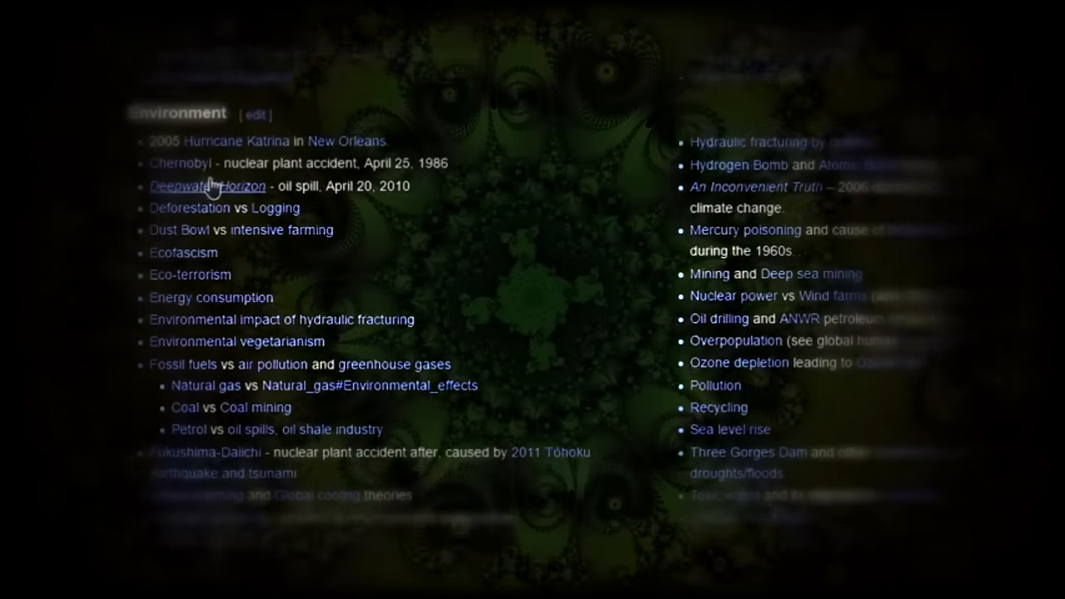
pyautogui.moveTo(208, 187)
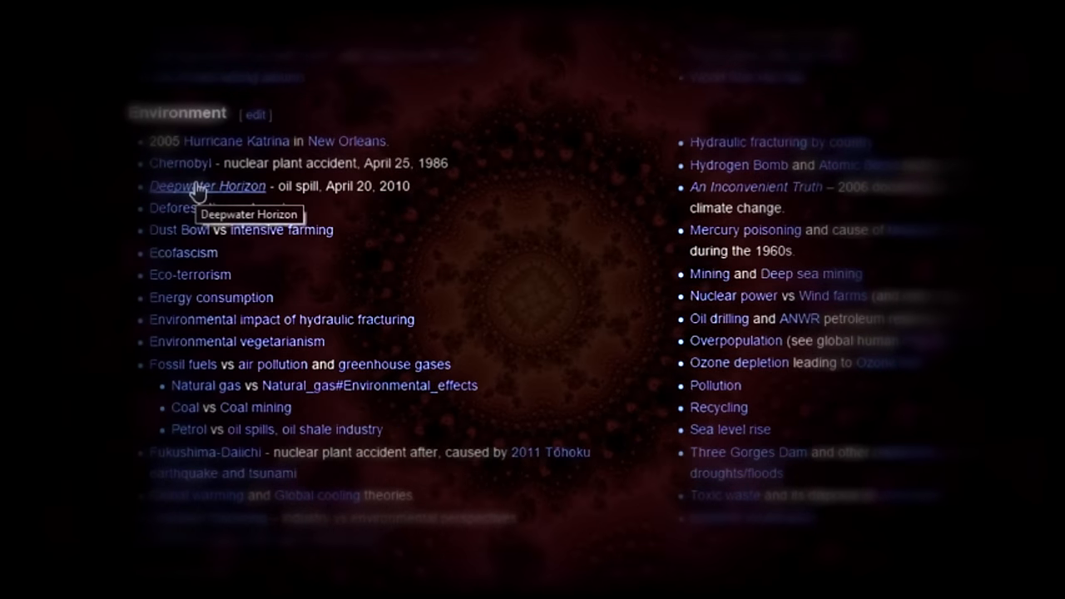
pyautogui.moveTo(569, 344)
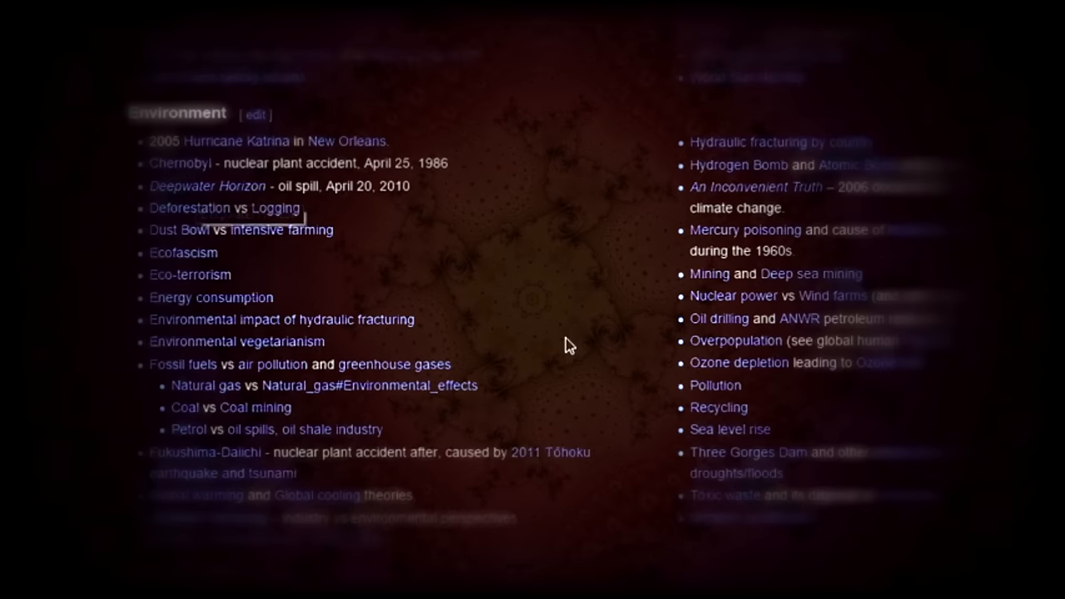
pyautogui.moveTo(190, 208)
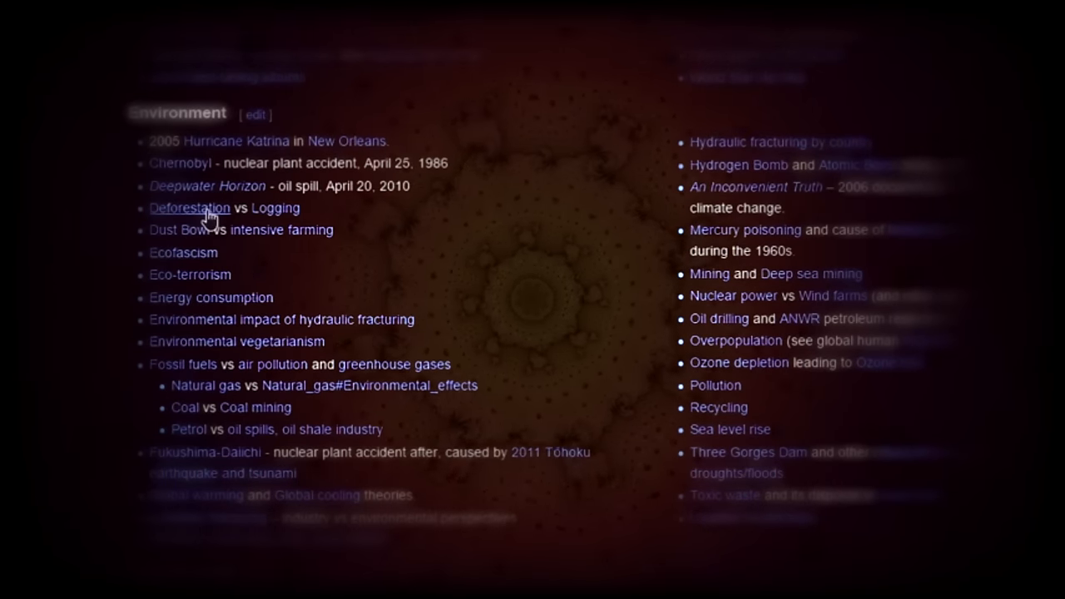
pyautogui.moveTo(190, 208)
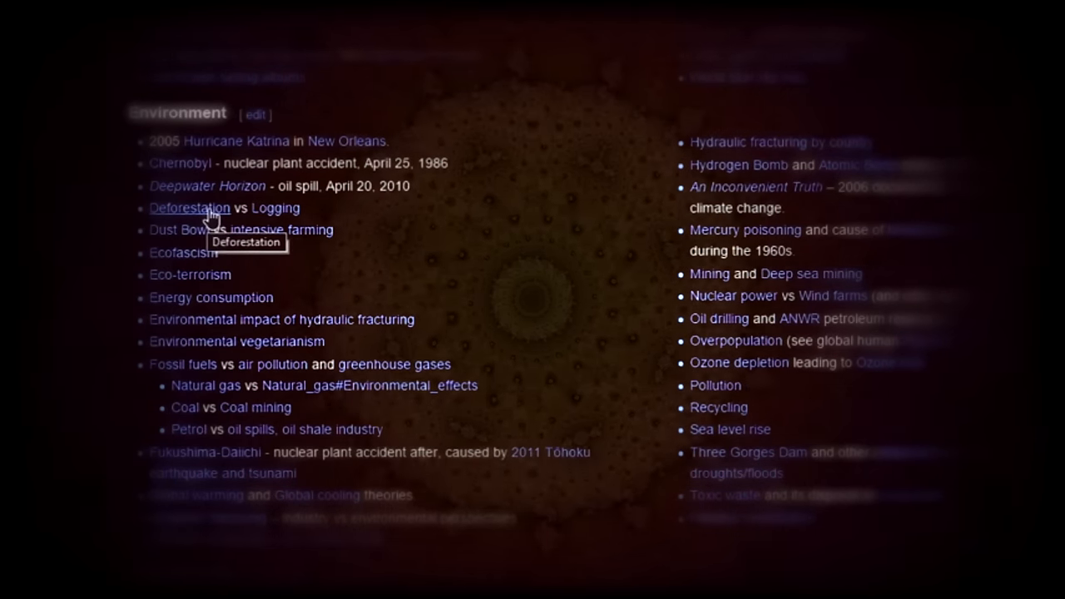